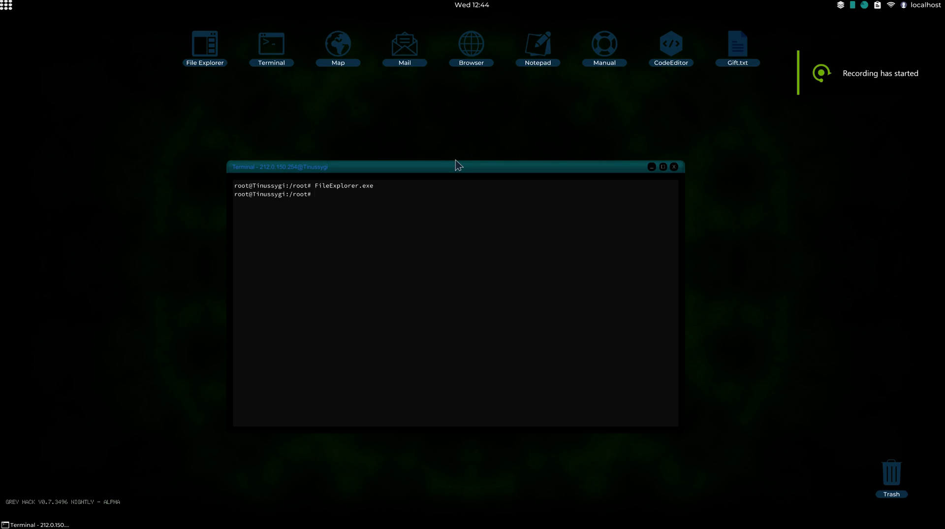
mouse_move(451, 179)
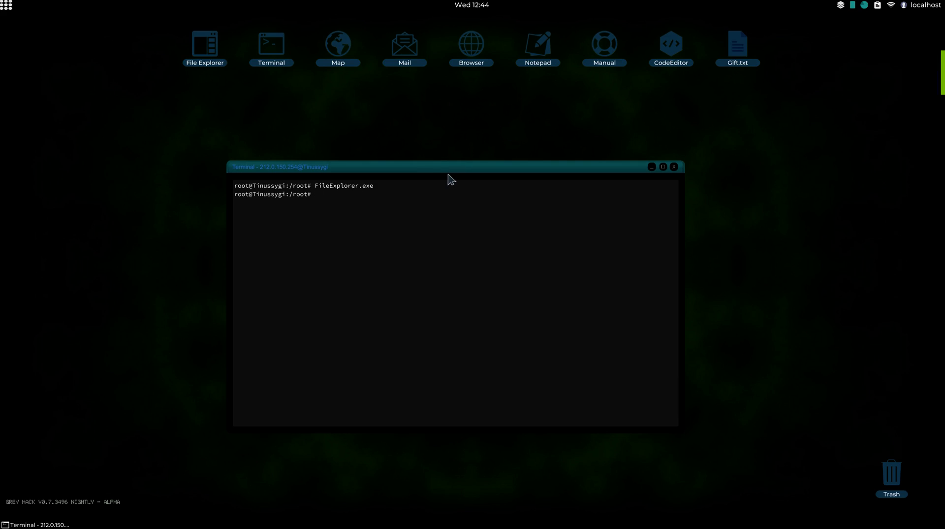
mouse_move(402, 169)
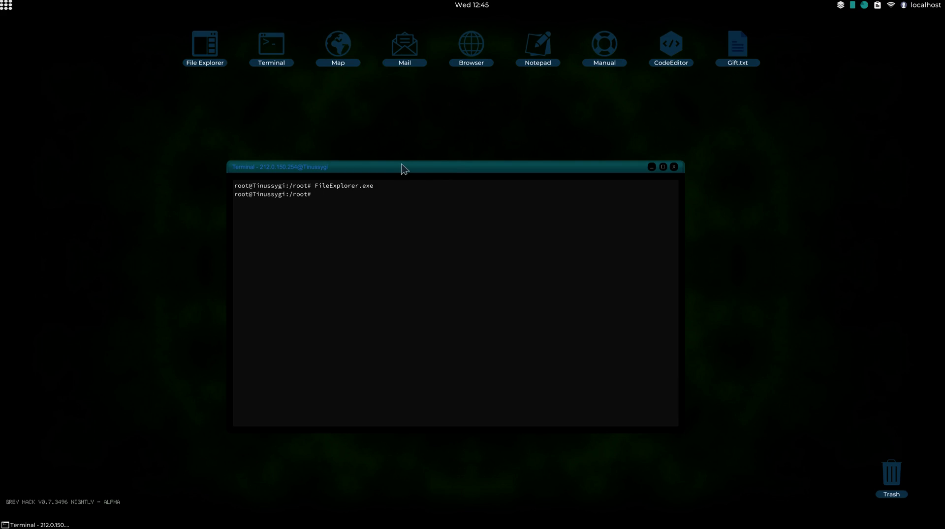
mouse_move(400, 170)
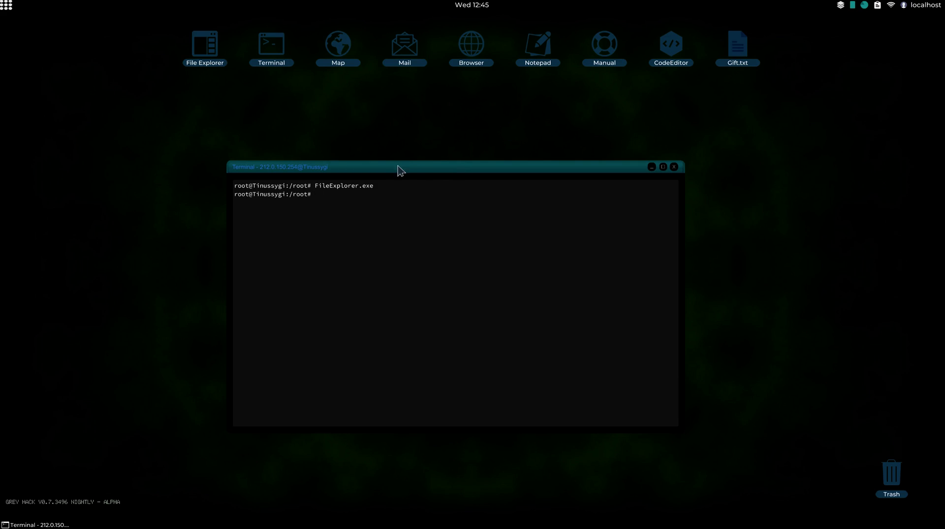
- Shift the Terminal window slightly left before clearing the old output
drag(400, 167, 369, 173)
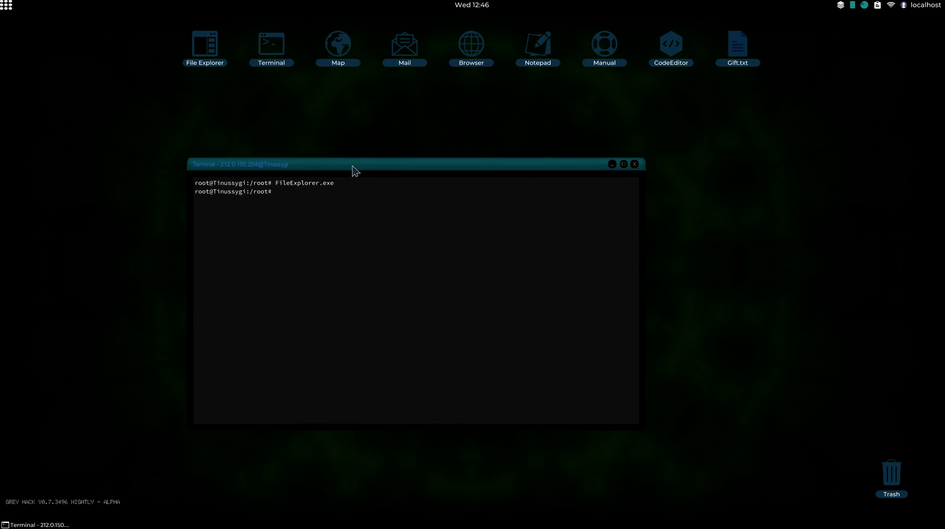
mouse_move(578, 235)
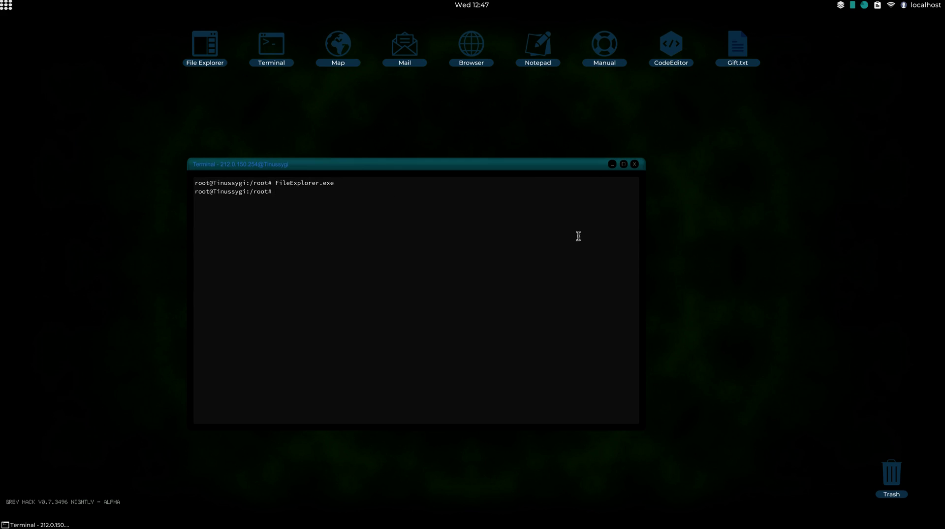
mouse_move(286, 195)
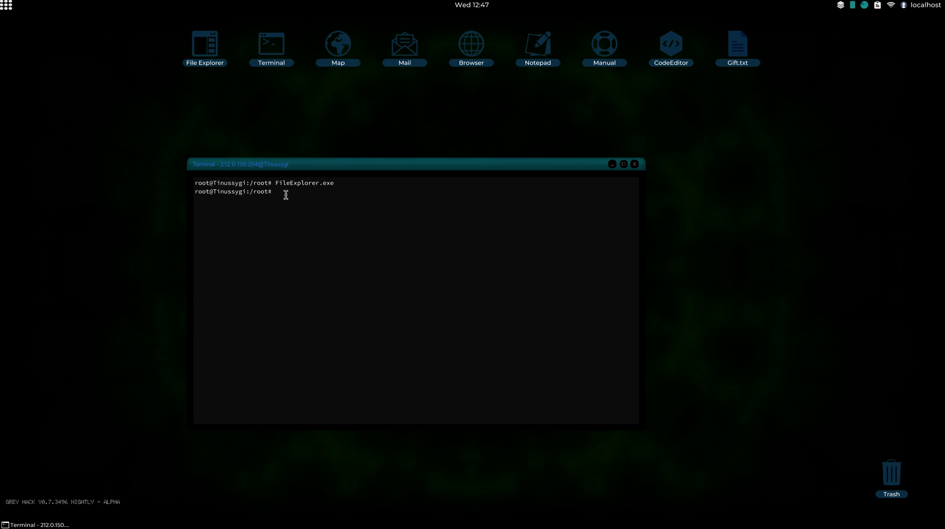
mouse_move(329, 198)
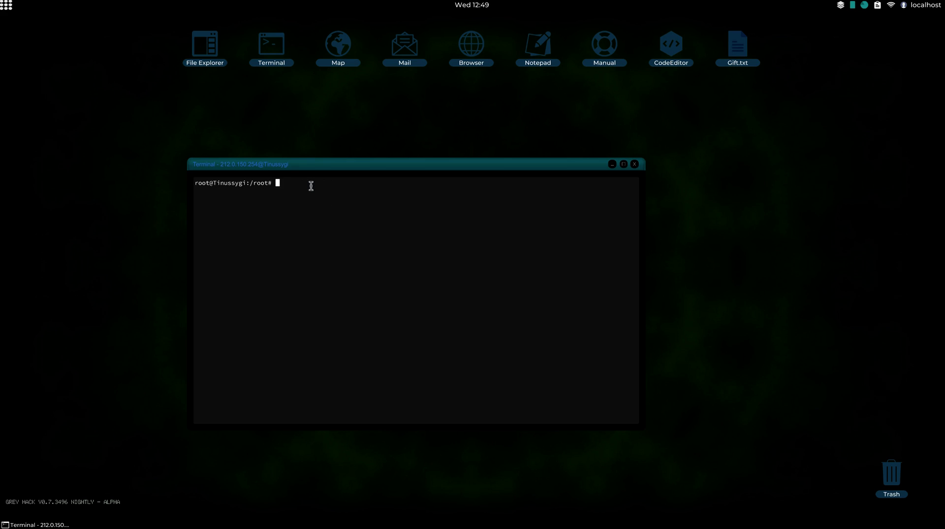
- Run ScanLan.exe and toggle the map to label devices by their 192.168 IP addresses
text(ScanLan.exe)
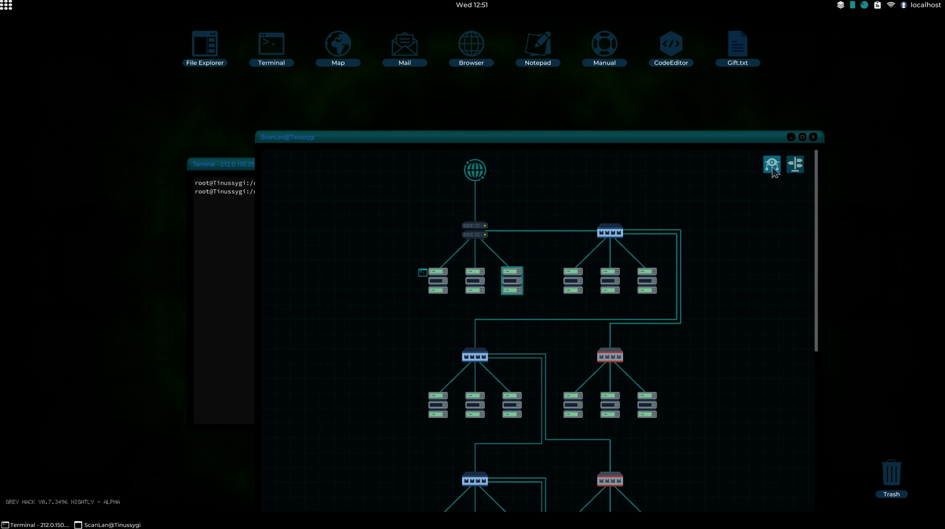
click(772, 164)
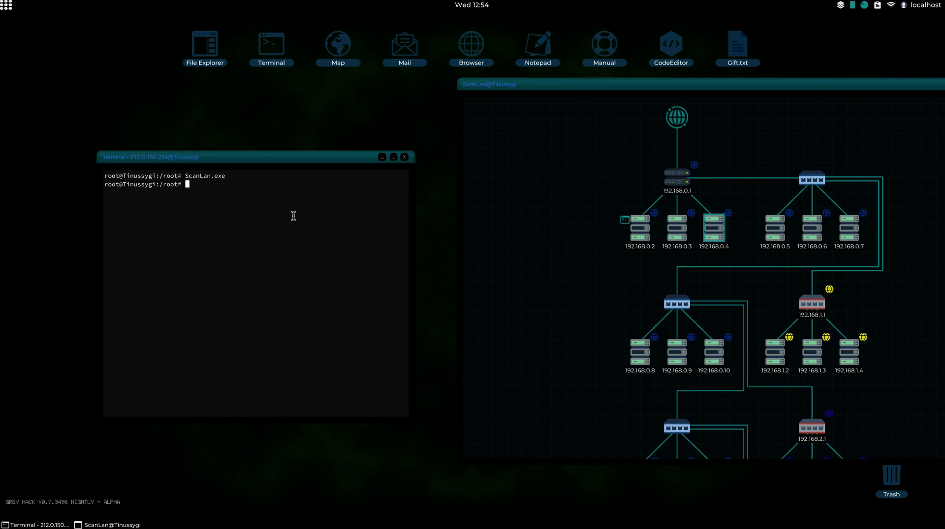
- Launch Browser.exe at 192.168.0.1:8080 to reach the router's port forwarding page
text(B)
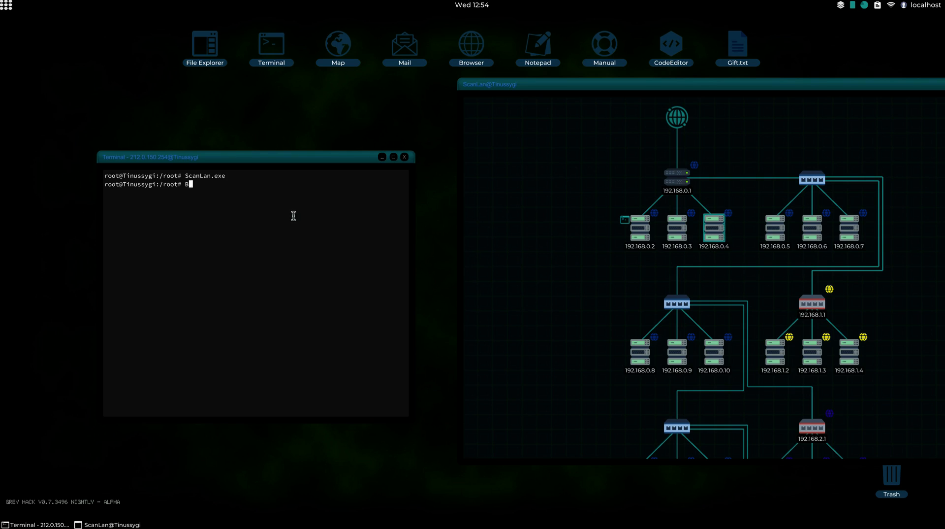
text(rowser.exe 192.168.0.)
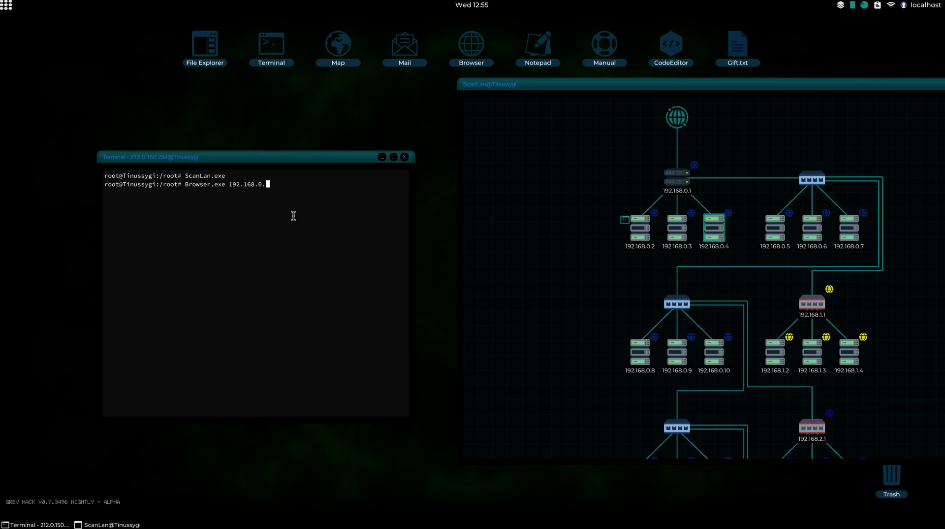
text(8080)
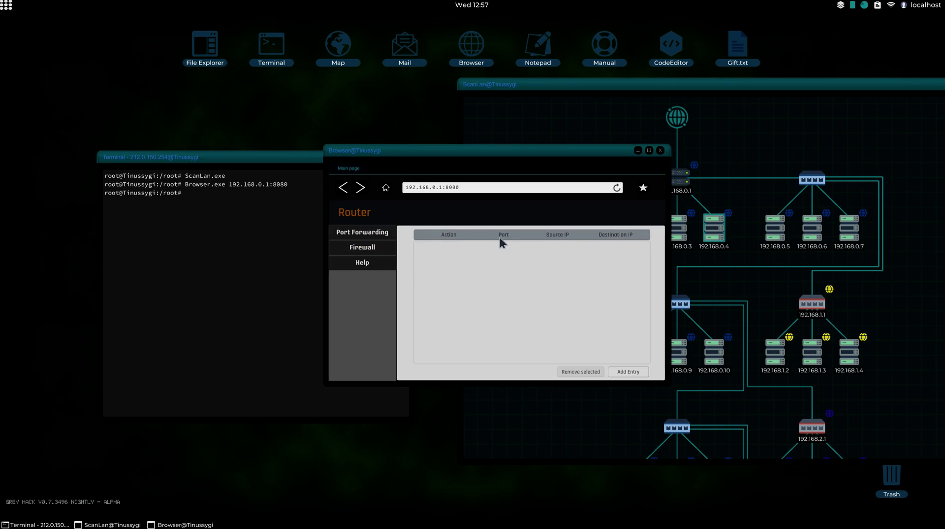
mouse_move(494, 255)
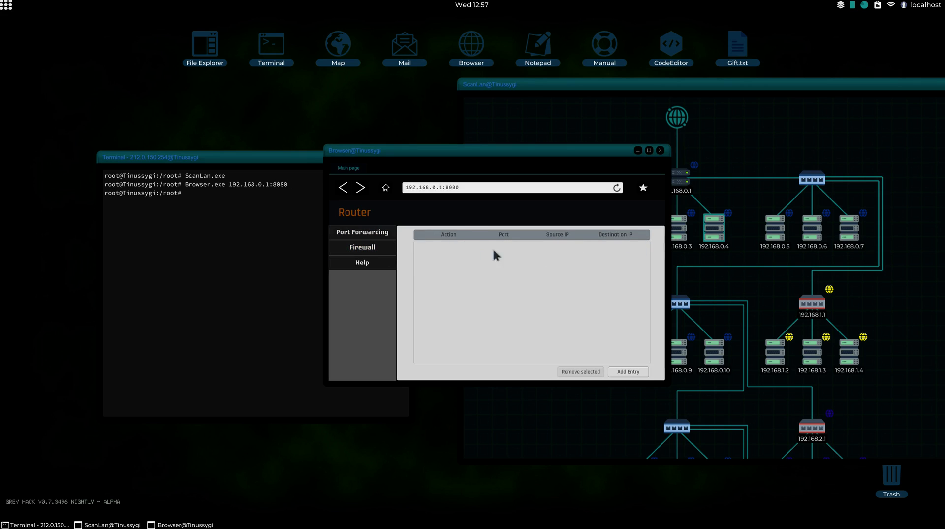
mouse_move(472, 292)
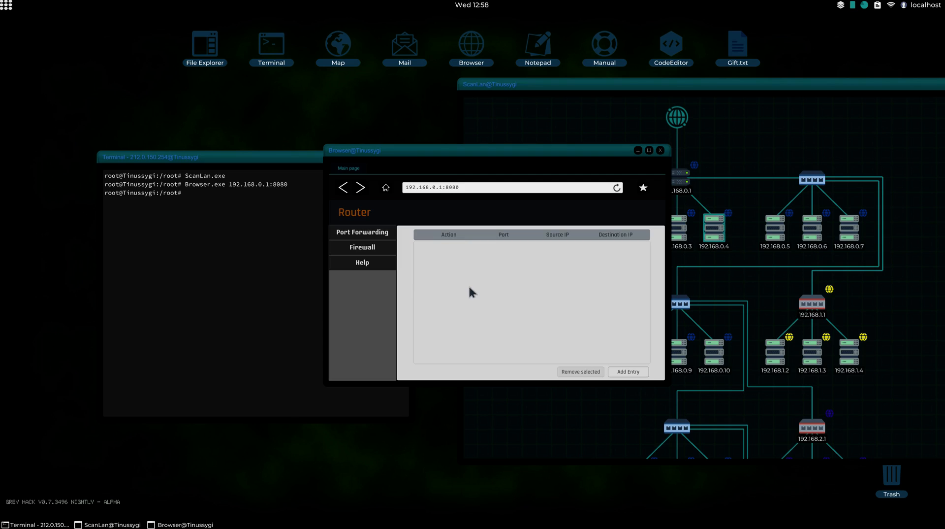
mouse_move(811, 228)
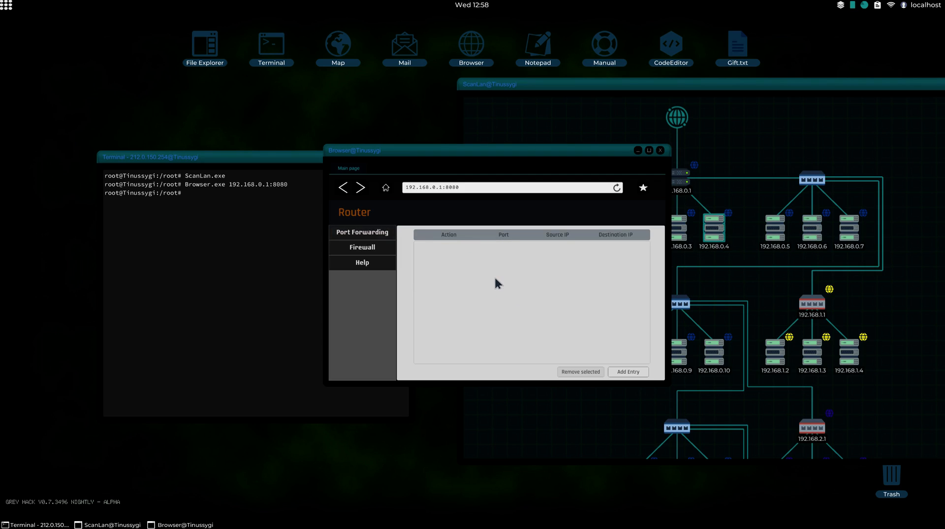
mouse_move(541, 281)
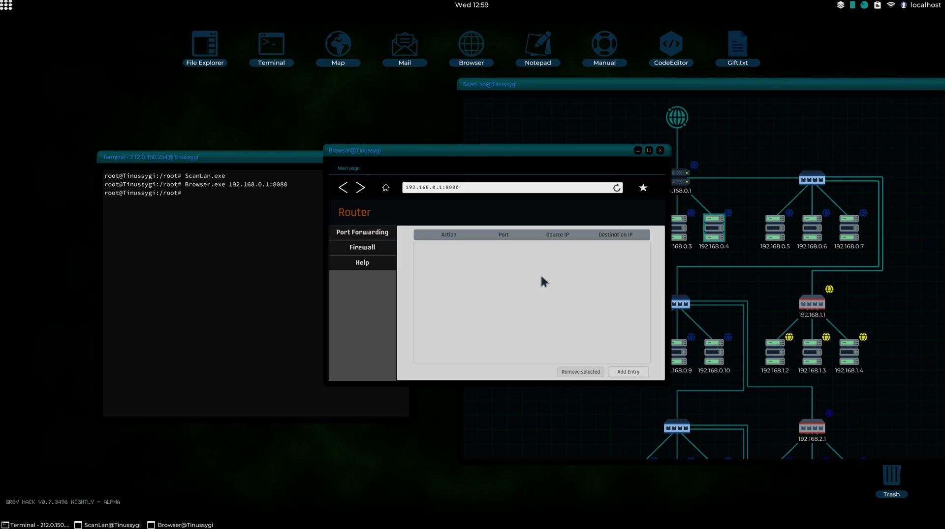
mouse_move(562, 245)
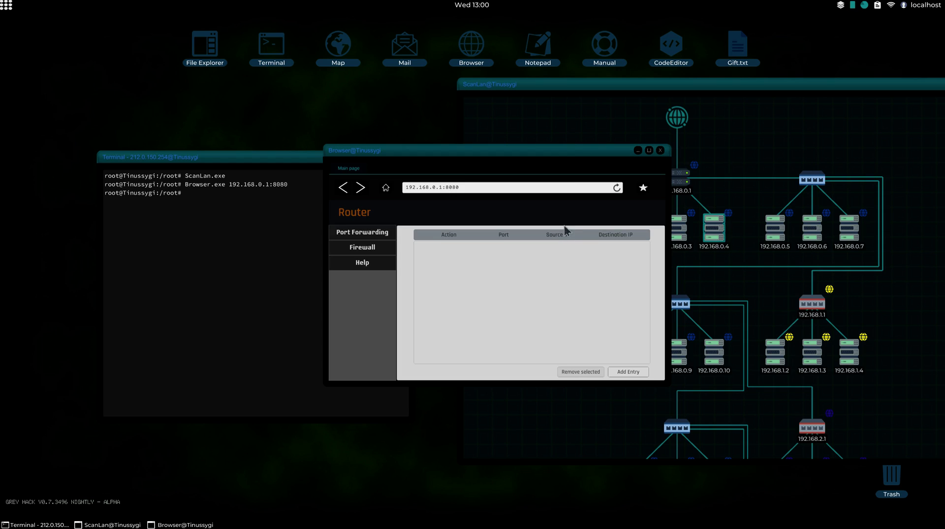
- Move the router page aside so the ScanLan network map stays visible
drag(494, 149, 321, 160)
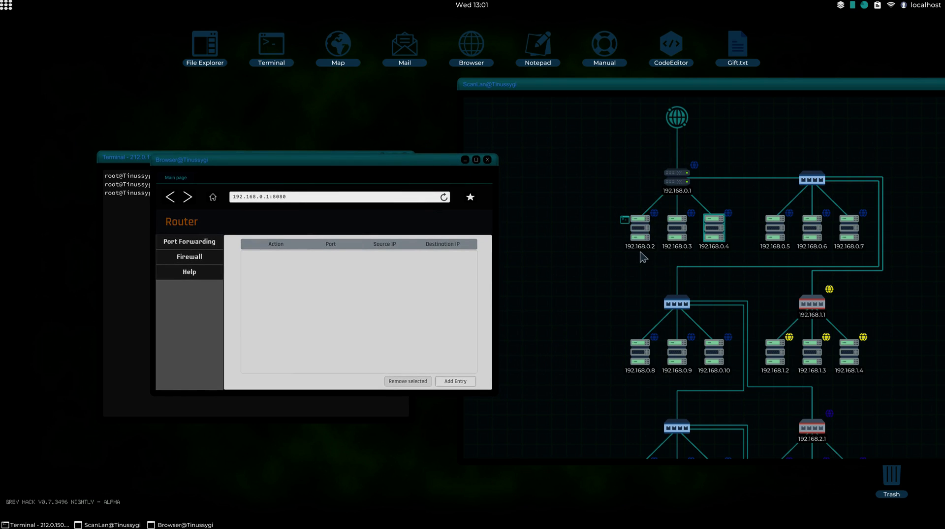
mouse_move(508, 304)
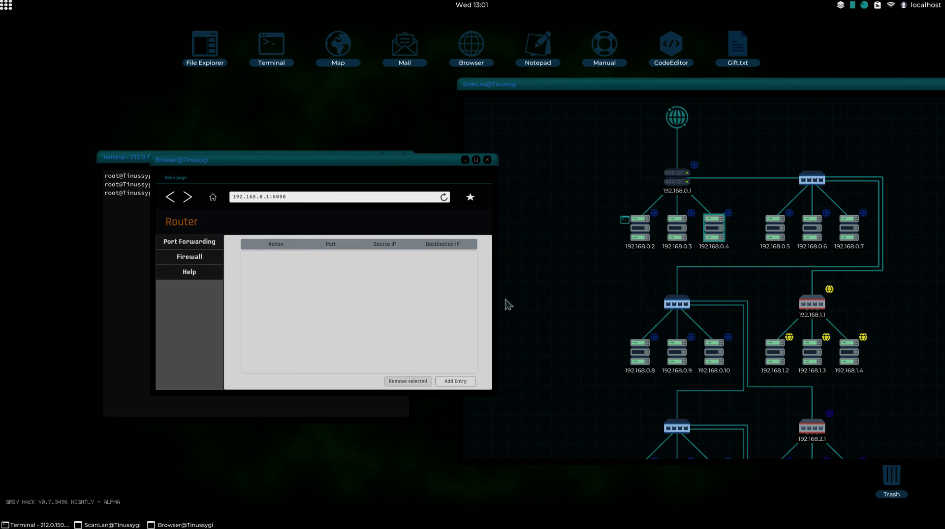
mouse_move(440, 277)
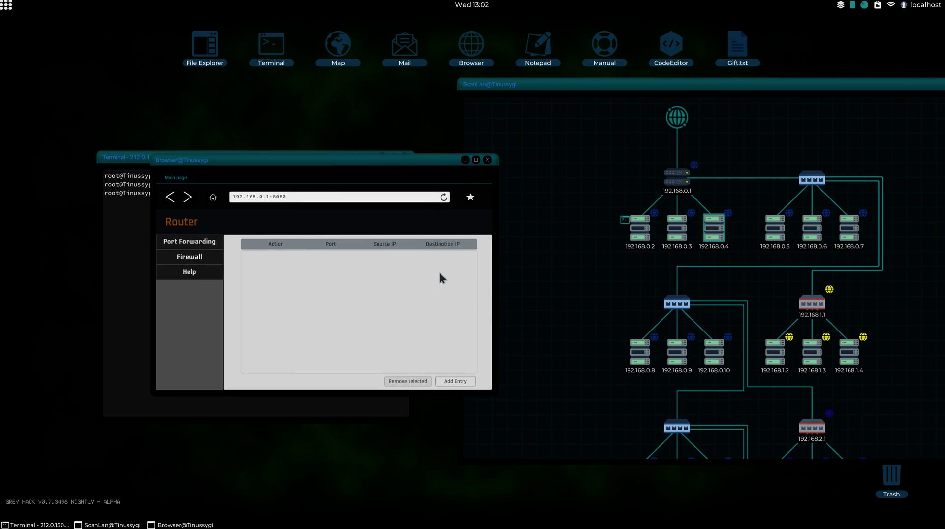
mouse_move(670, 253)
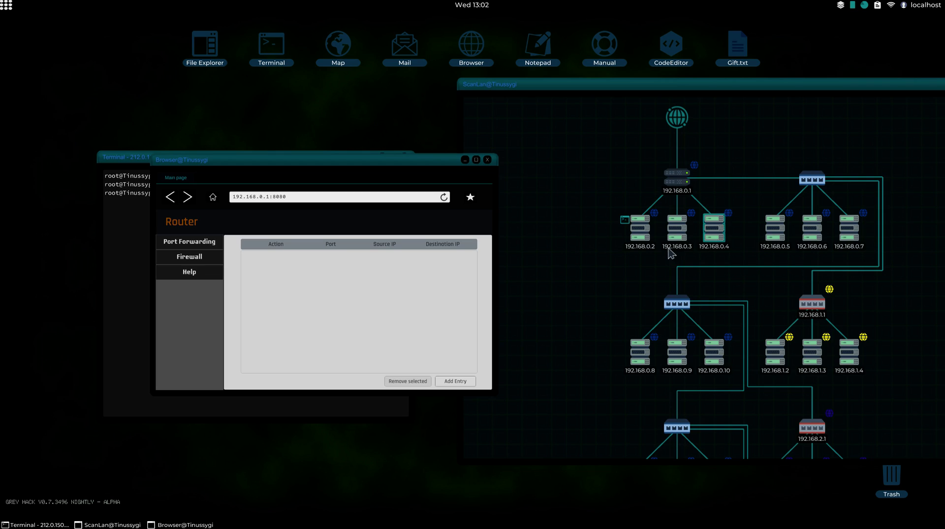
mouse_move(673, 254)
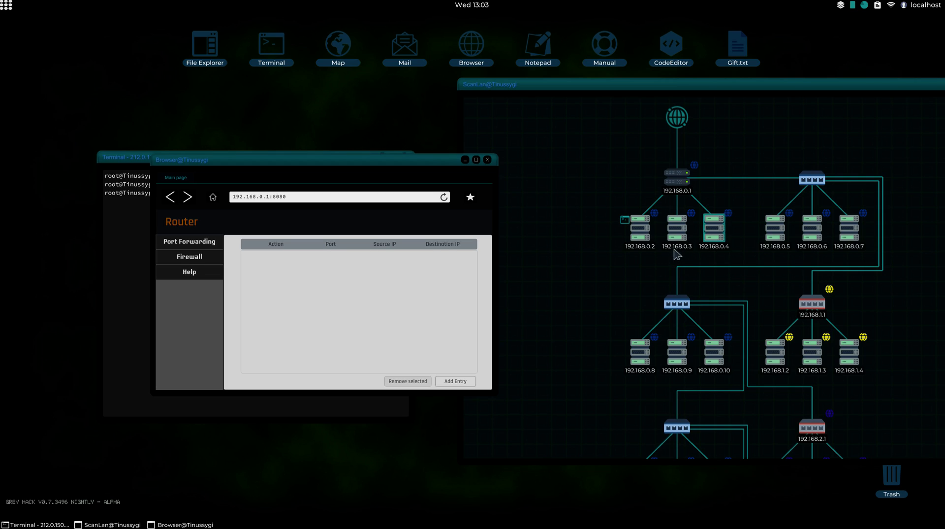
mouse_move(700, 306)
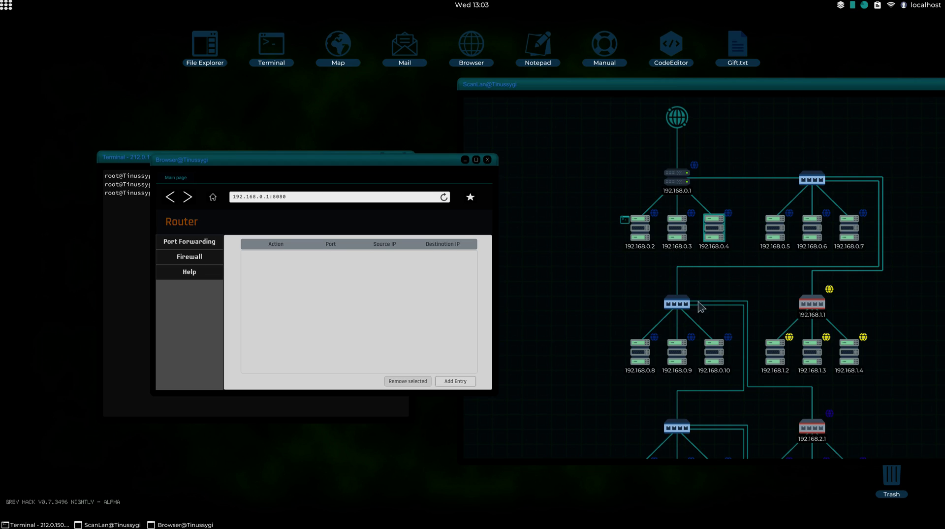
- Add a Deny rule for port 22 from 192.168.0.2 to 192.168.0.3
click(455, 380)
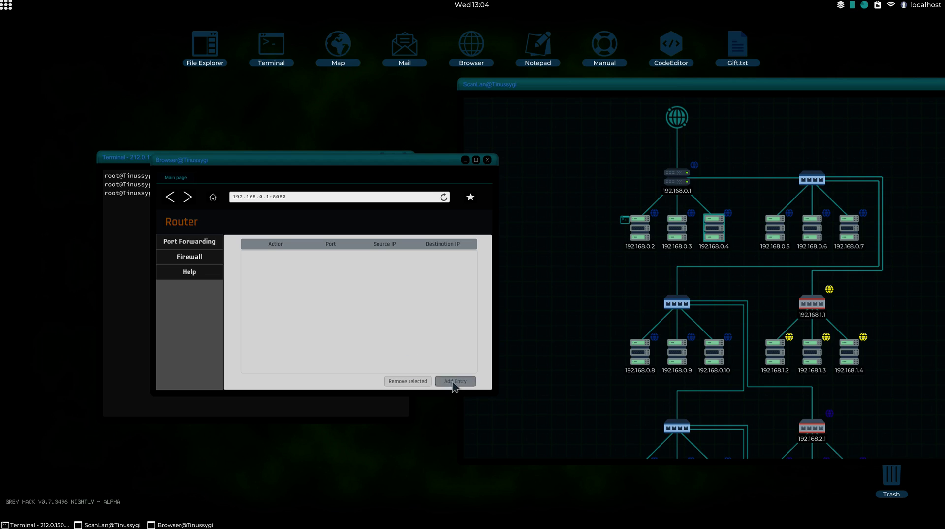
click(455, 380)
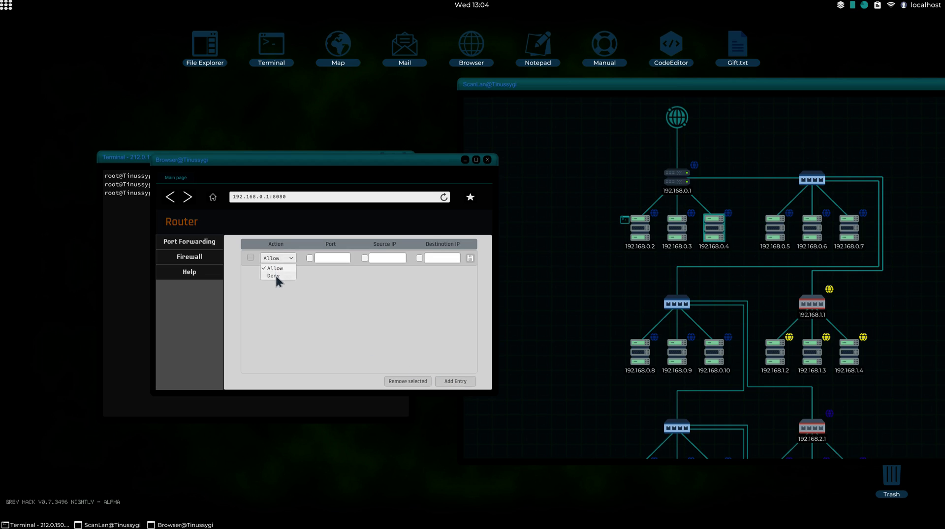
click(273, 276)
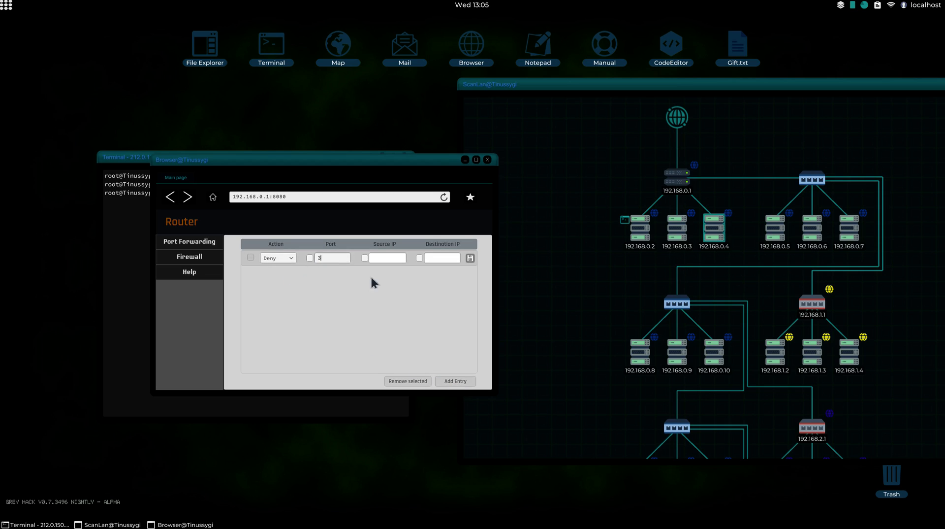
text(22)
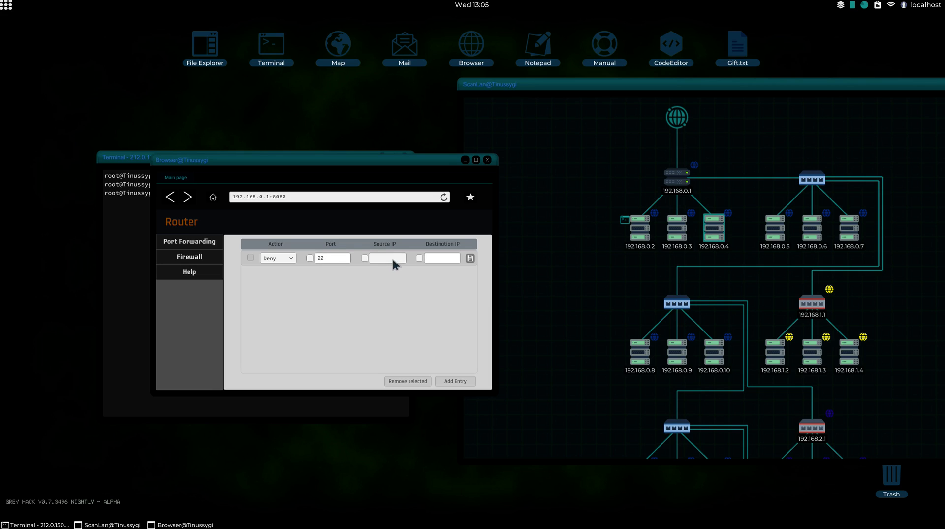
text(192.168.0.2)
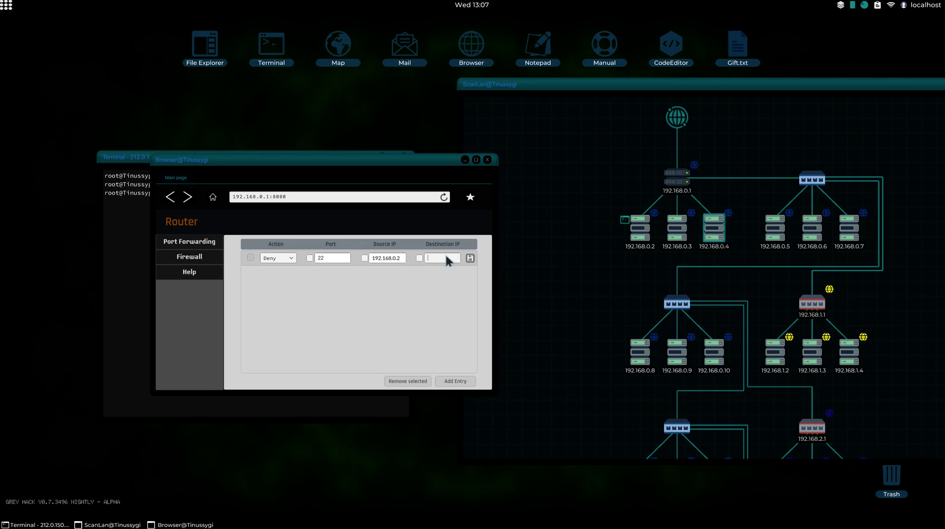
text(192.168.0.3)
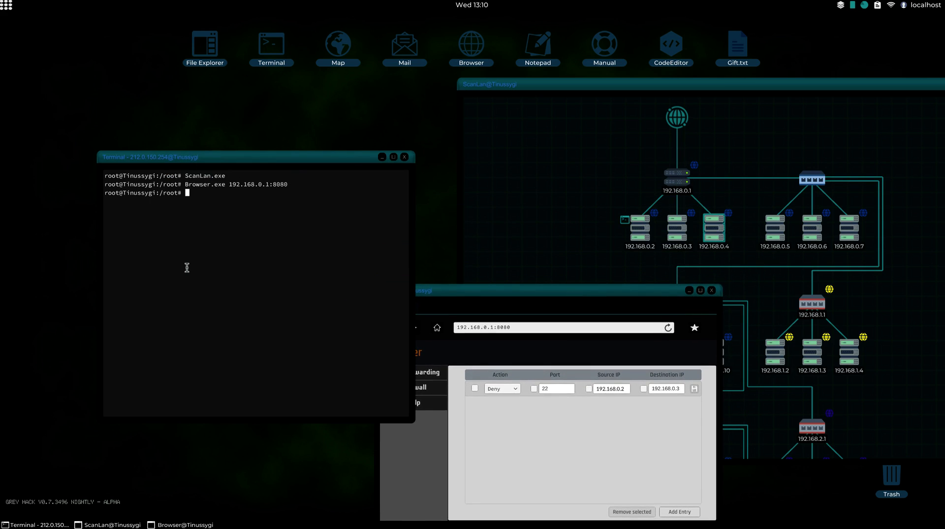
- Attempt ssh root@dianage 192.168.0.3 and see the firewall refuse the connection
text(ssh)
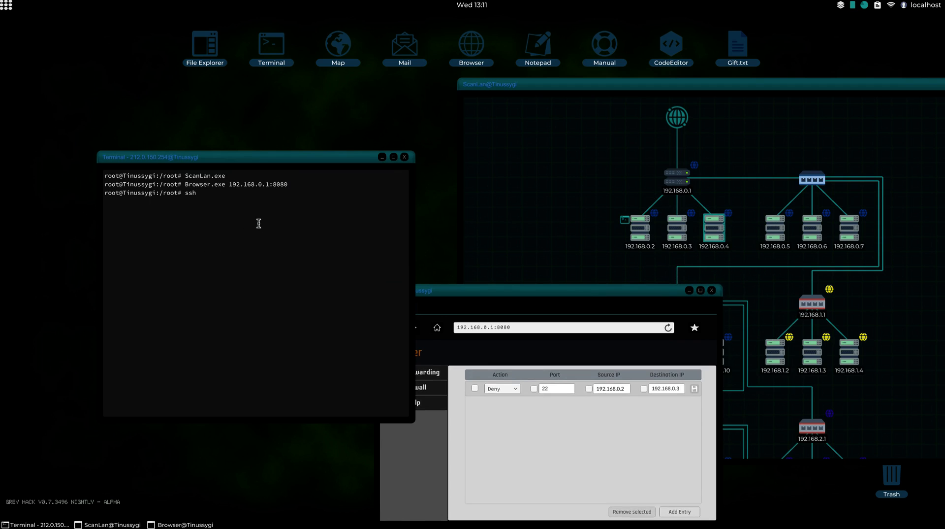
text(root@dianage 192.168.0.3)
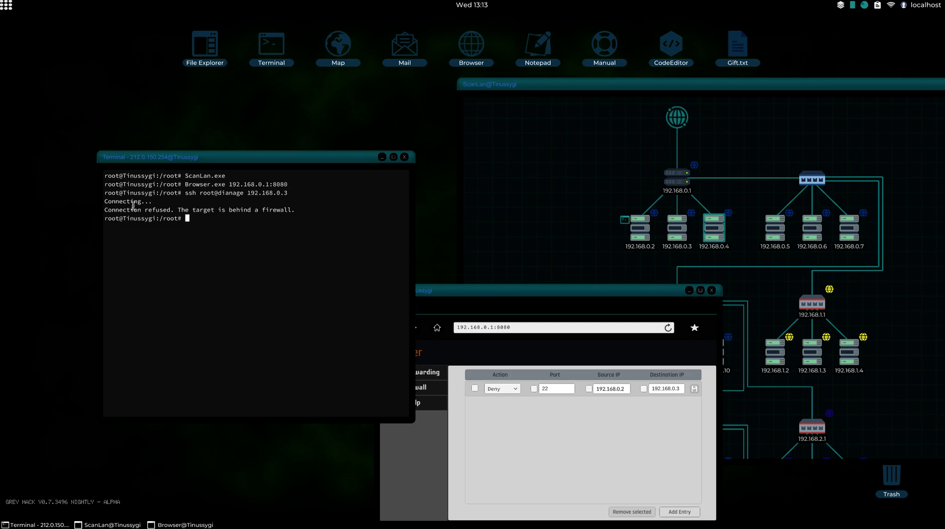
mouse_move(298, 239)
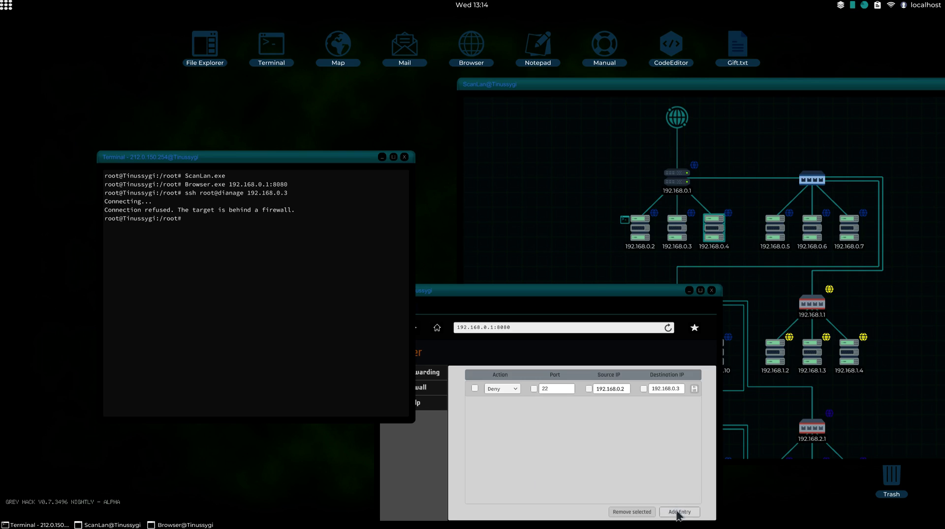
mouse_move(525, 410)
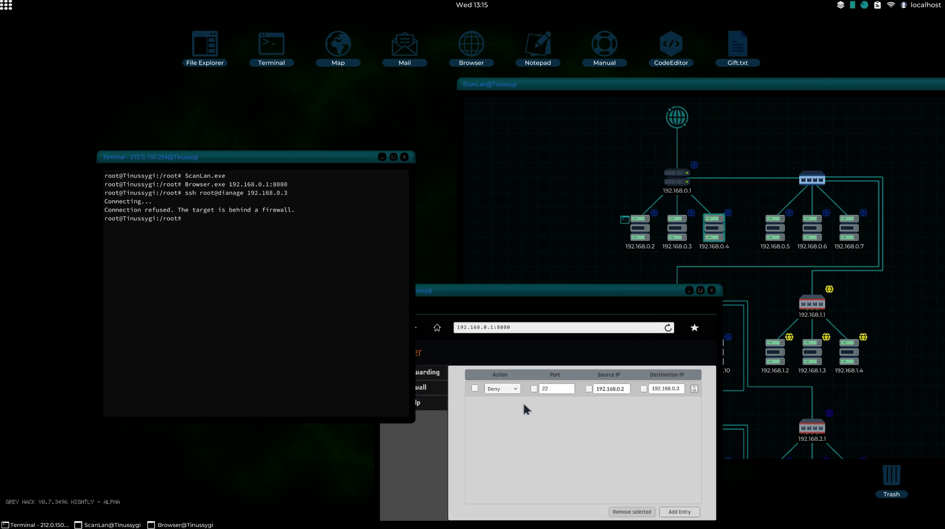
mouse_move(560, 392)
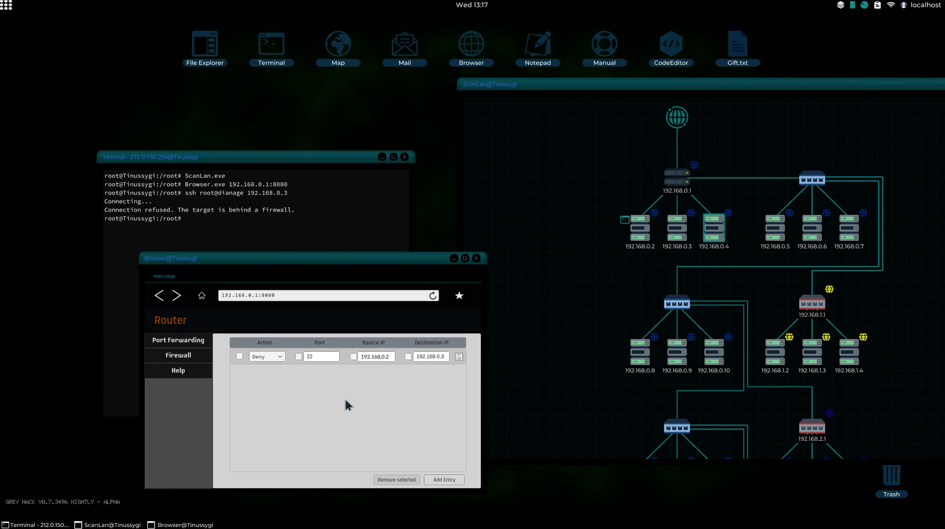
mouse_move(464, 427)
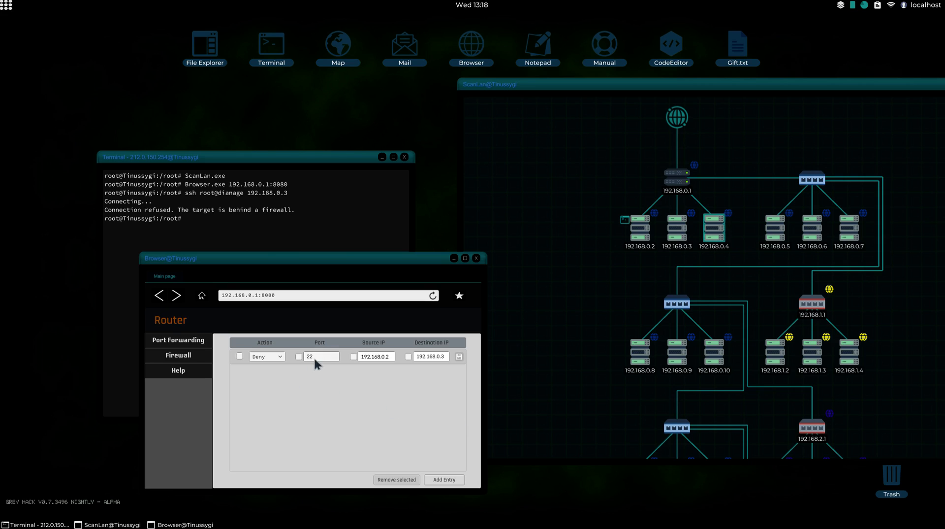
- Start a second, blank firewall rule below the port 22 Deny entry
click(444, 480)
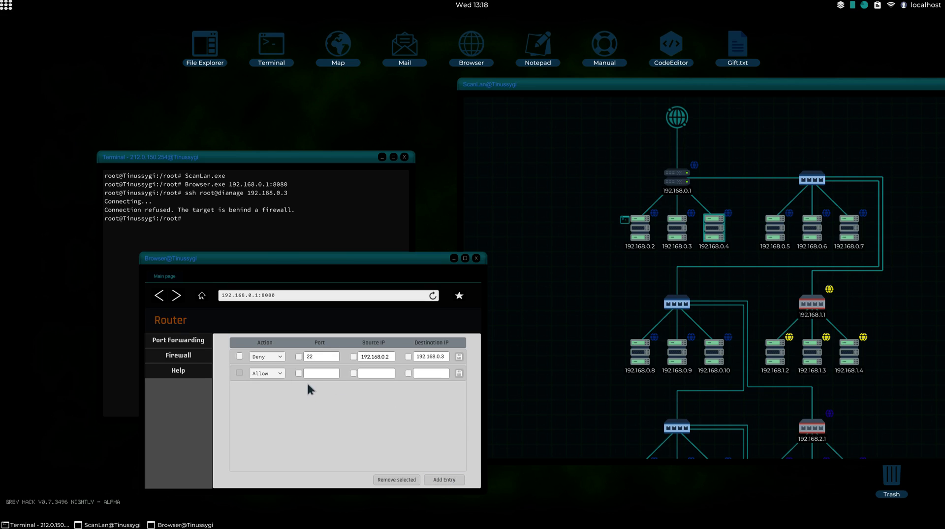
- Set the rule to Deny port 8080 from any source to destination 192.168.0.1
click(265, 372)
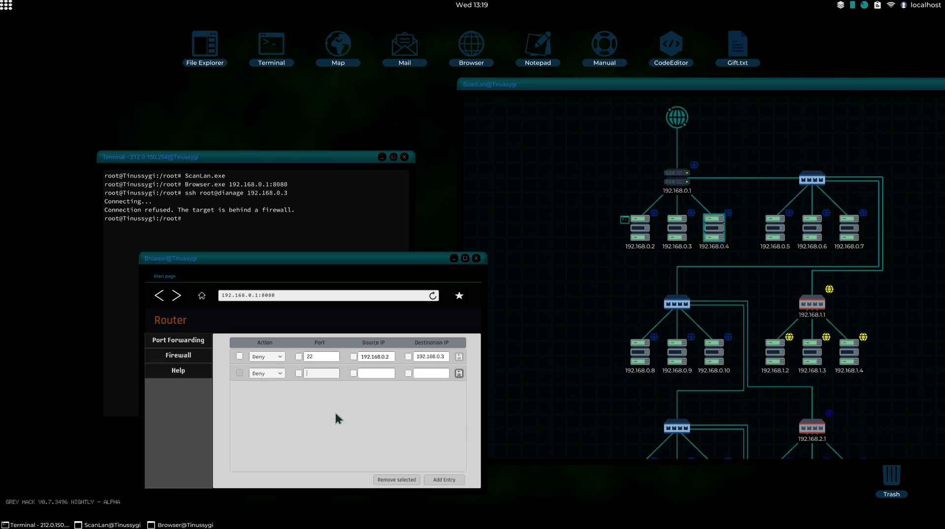
text(8080)
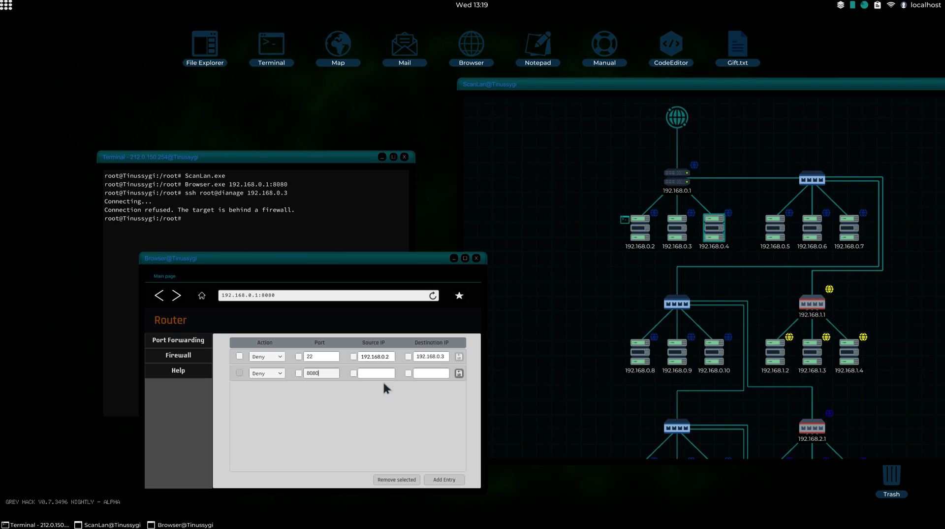
click(353, 372)
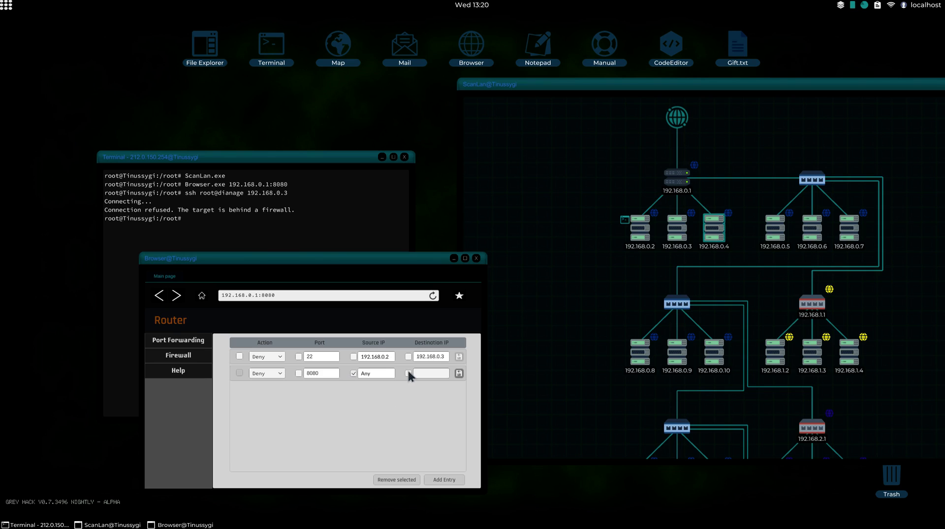
text(192.168.0.1)
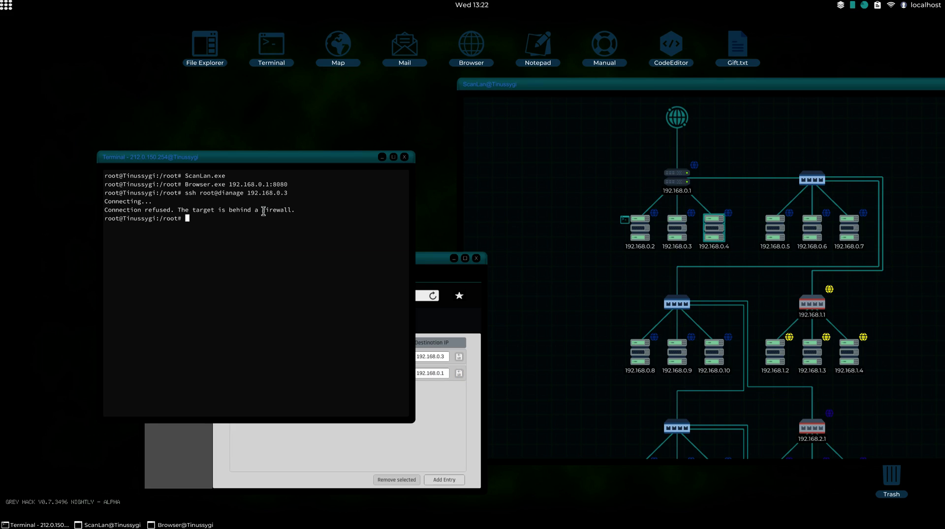
- Rerun the Browser.exe 192.168.0.1:8080 launch, dismiss the refusal, and close the failed window
drag(214, 184, 288, 184)
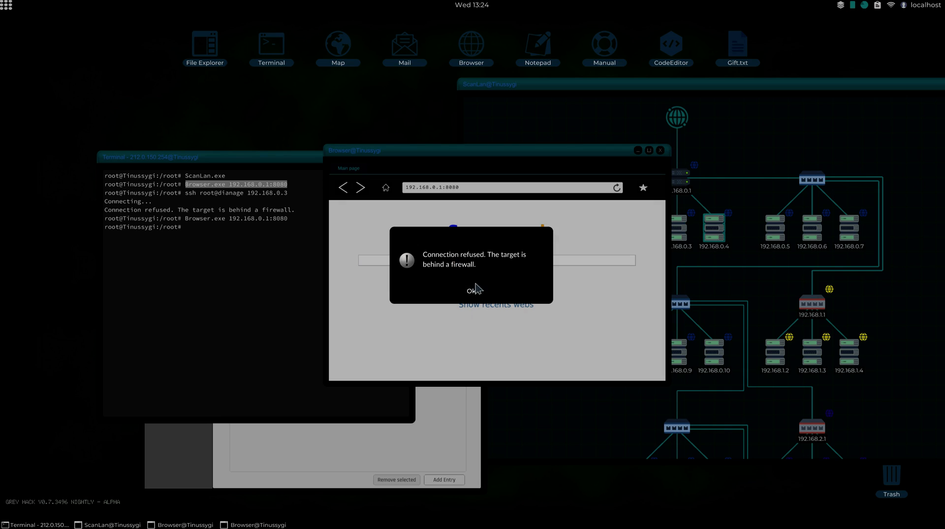
click(474, 290)
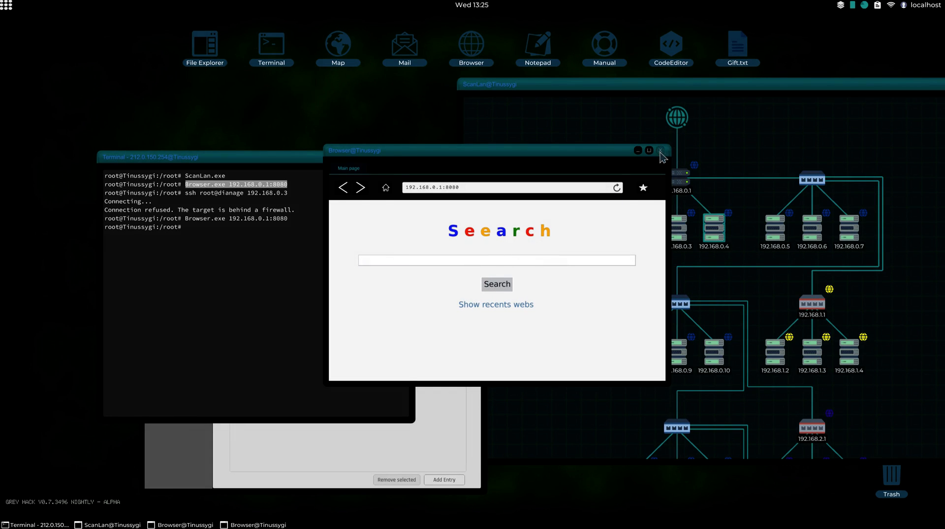
click(660, 150)
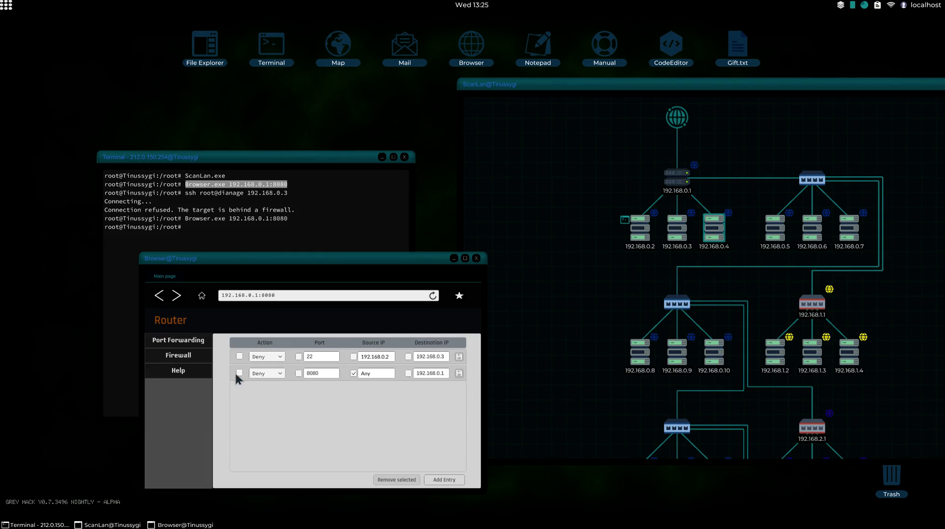
- Remove the port 8080 Deny rule and add a new blank Allow rule below port 22's
click(240, 373)
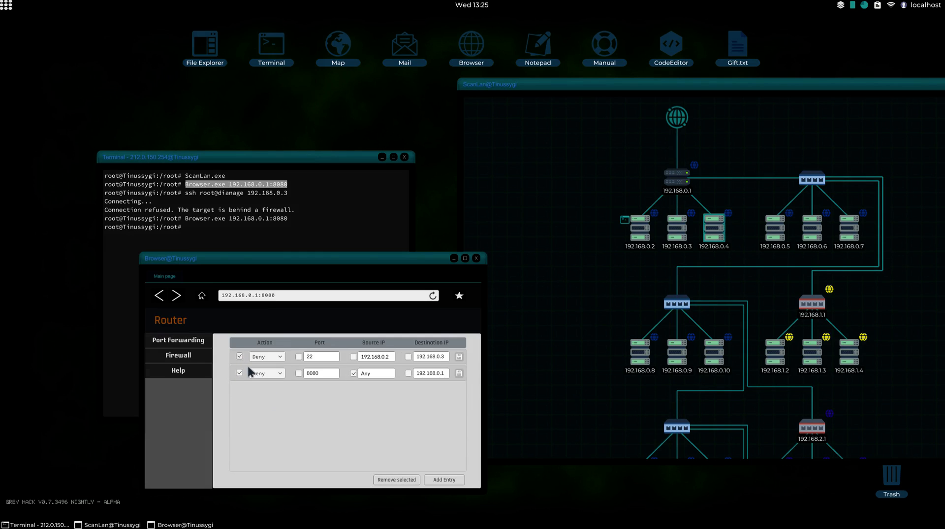
click(239, 356)
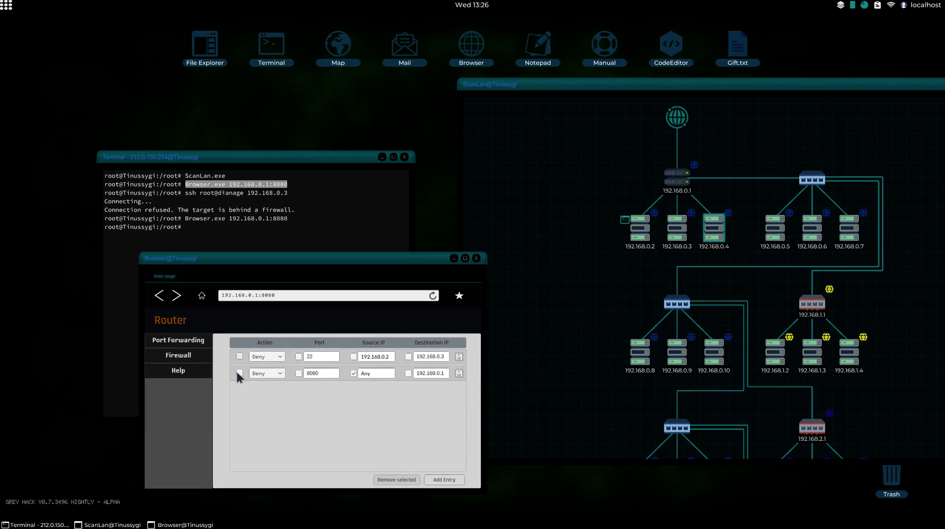
click(396, 480)
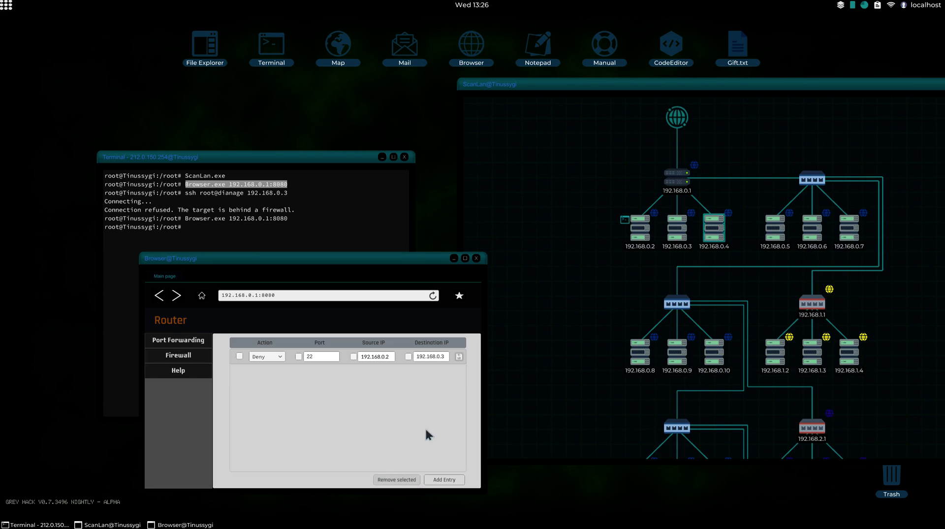
click(444, 480)
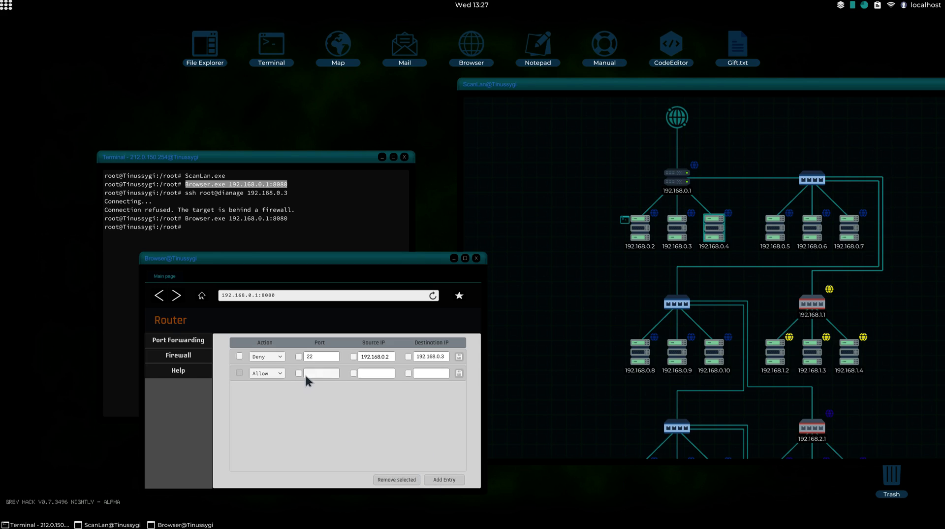
- Set the new rule to Deny port 22 from Any source to destination 192.168.0.2
click(266, 372)
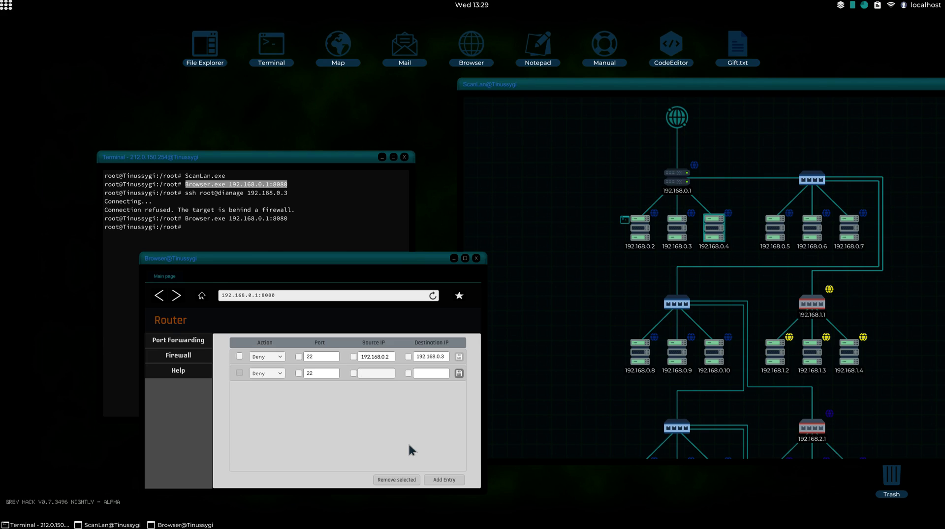
text(1)
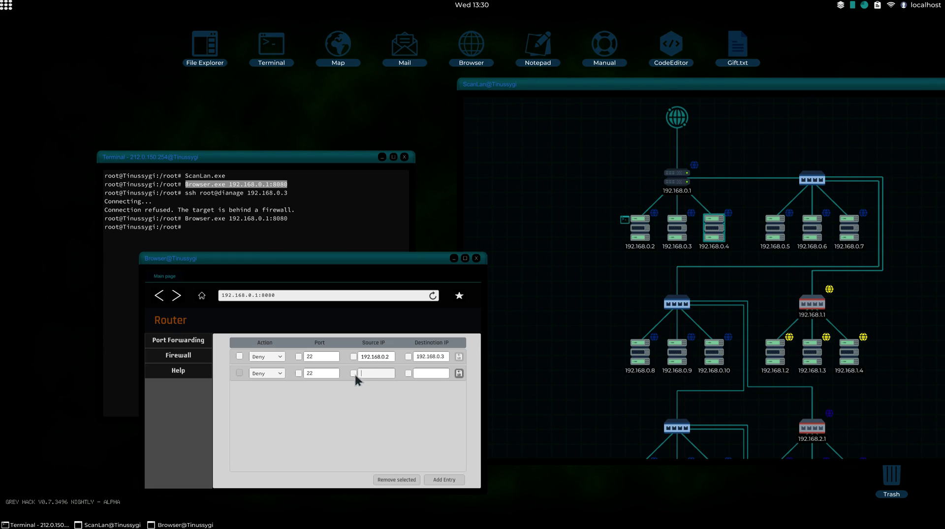
click(353, 372)
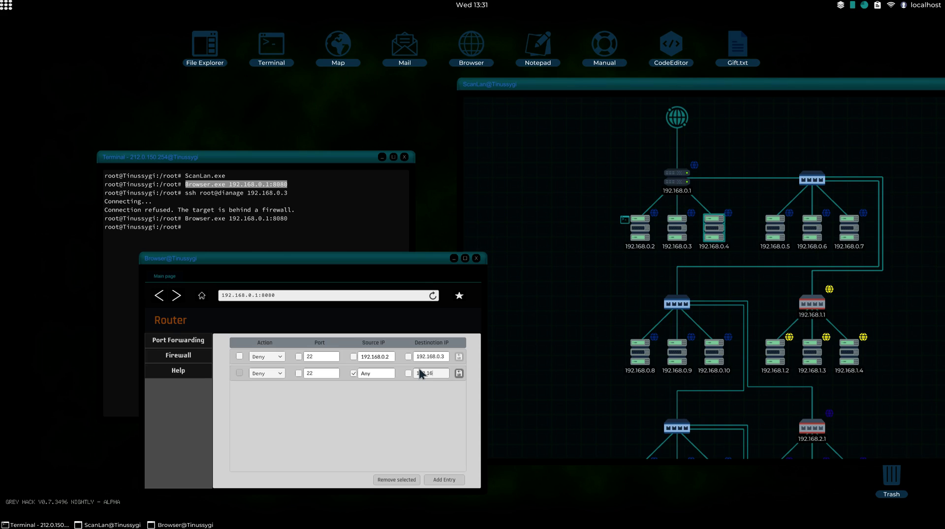
text(192.168.0.2)
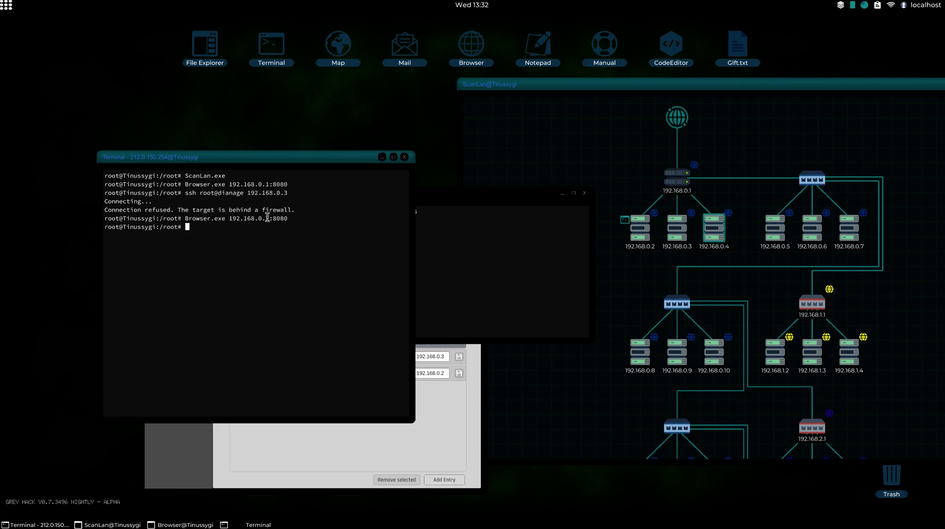
- Find the public IP with ifconfig and launch noot with 212.0.150.254 as its target
text(ifconfig)
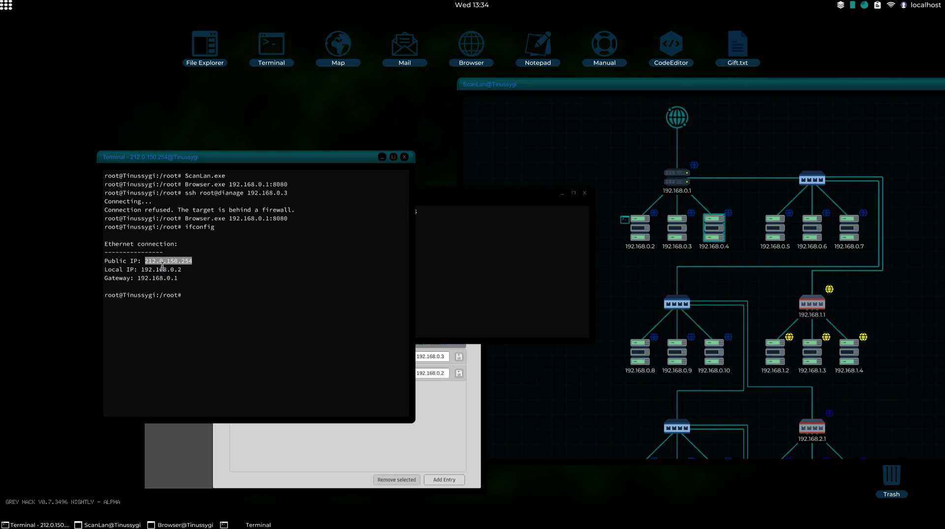
text(noot)
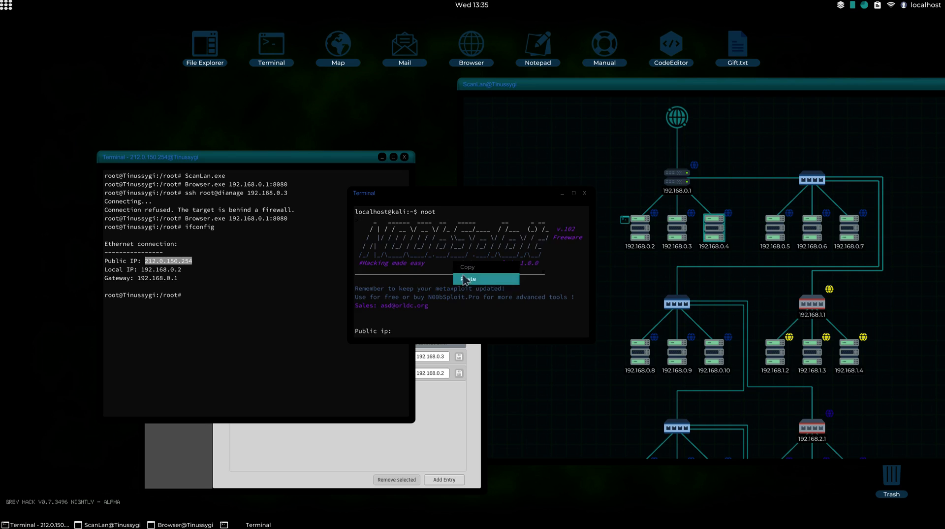
click(467, 278)
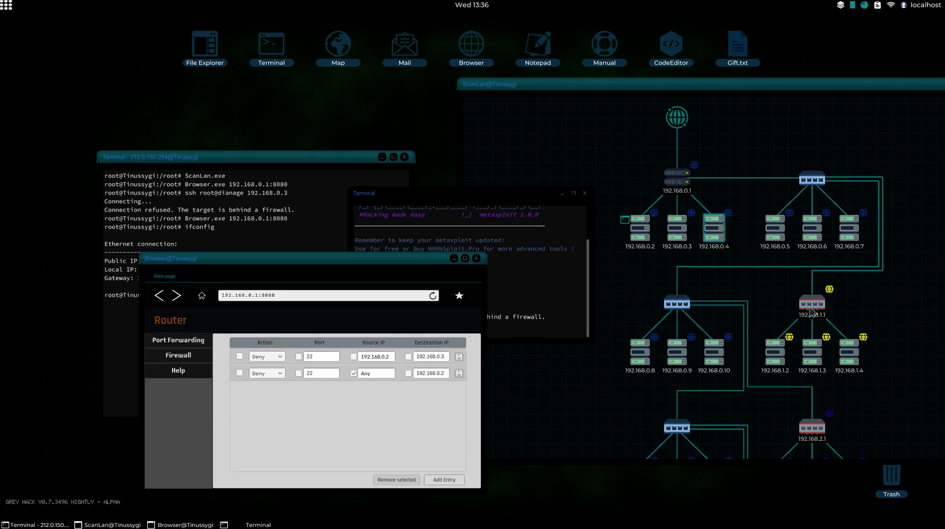
- Change the second firewall rule's action from Deny to Allow
scroll(down, 3)
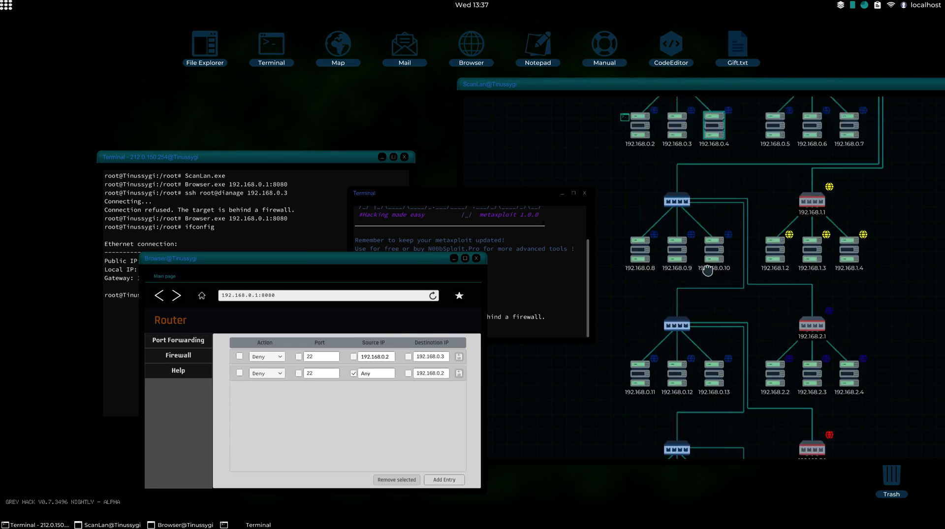
scroll(down, 3)
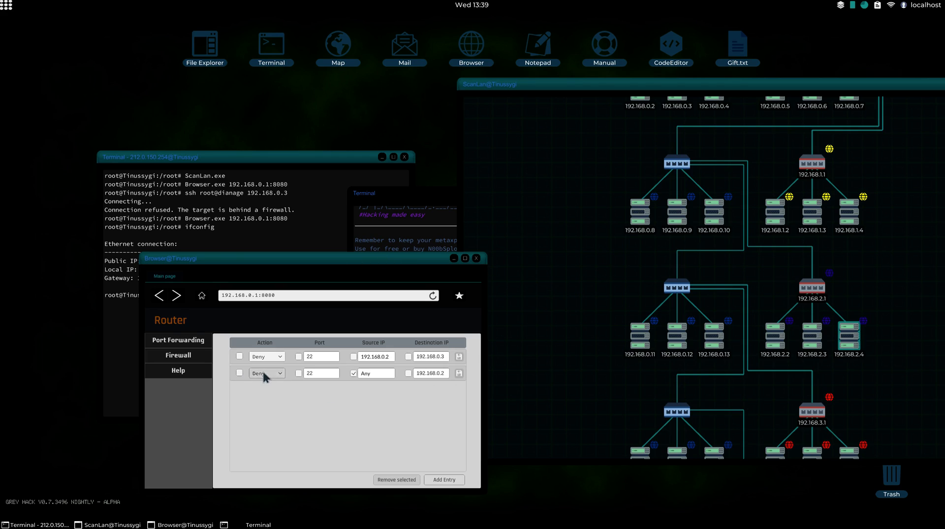
click(263, 372)
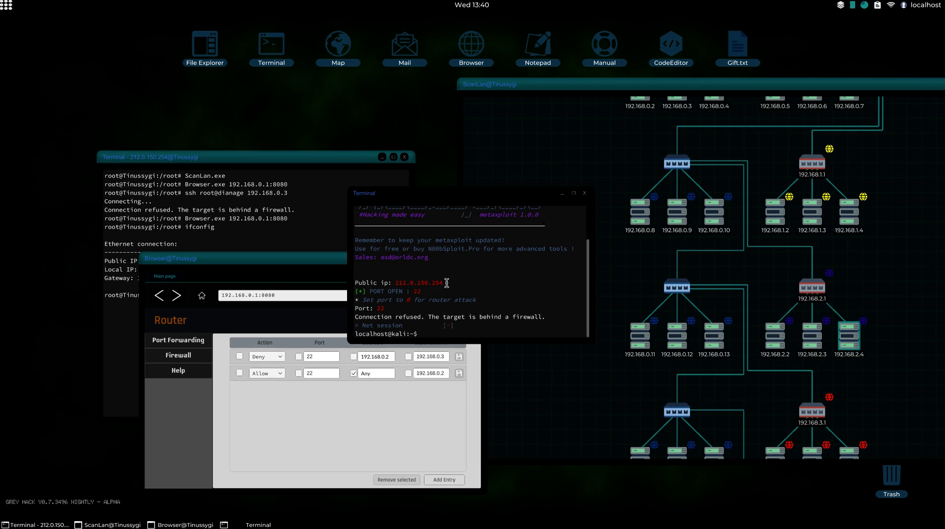
- Rerun noot against the public IP on port 22, then abort the scan with Ctrl+C
right_click(421, 282)
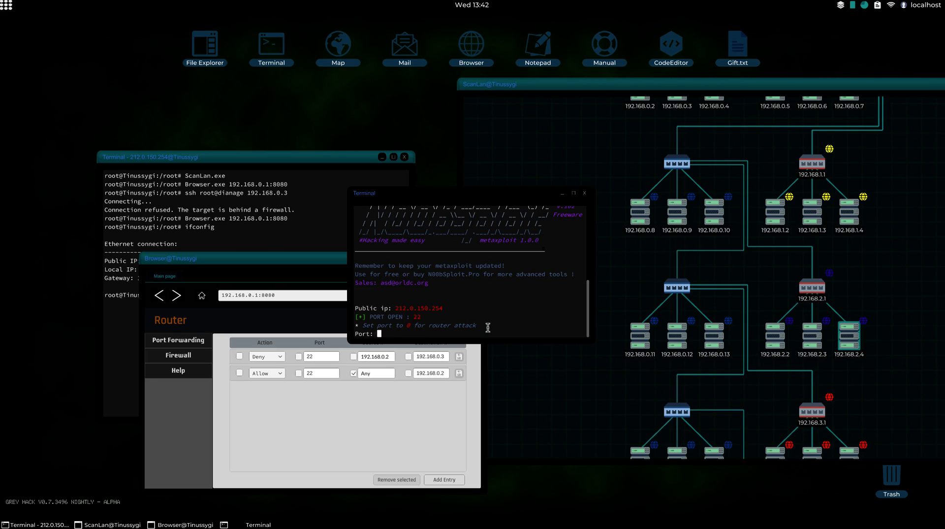
text(22)
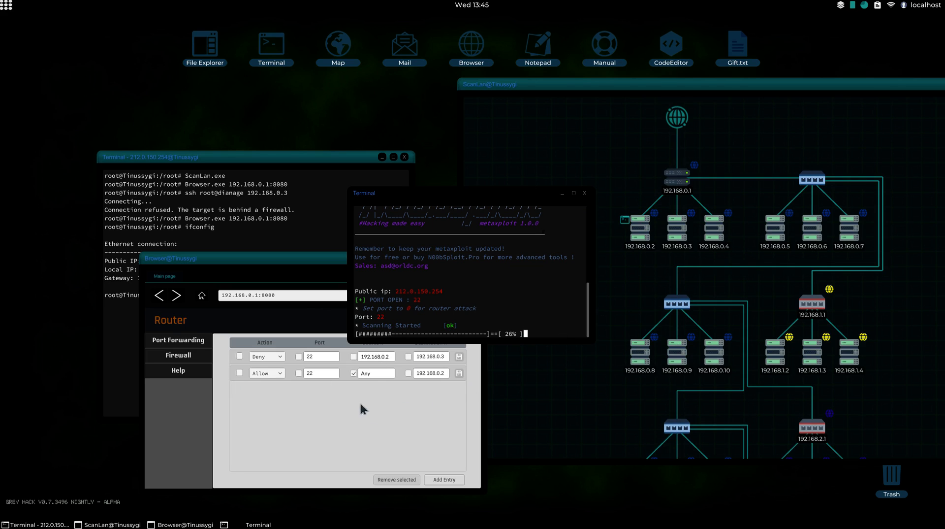
mouse_move(544, 395)
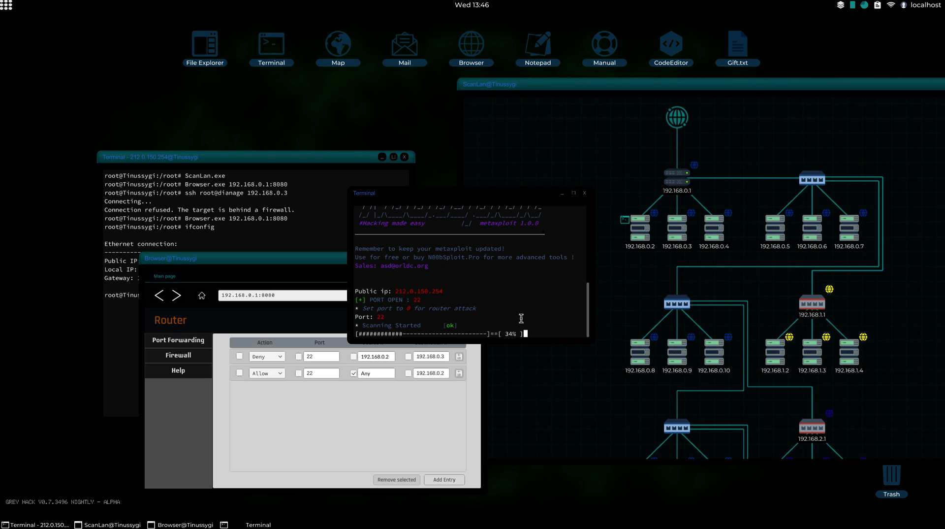
mouse_move(608, 356)
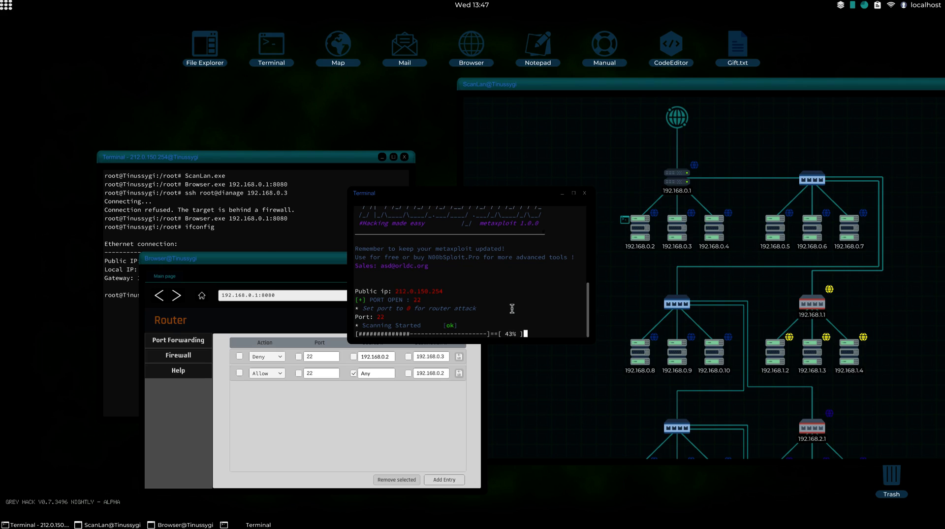
key(ctrl+c)
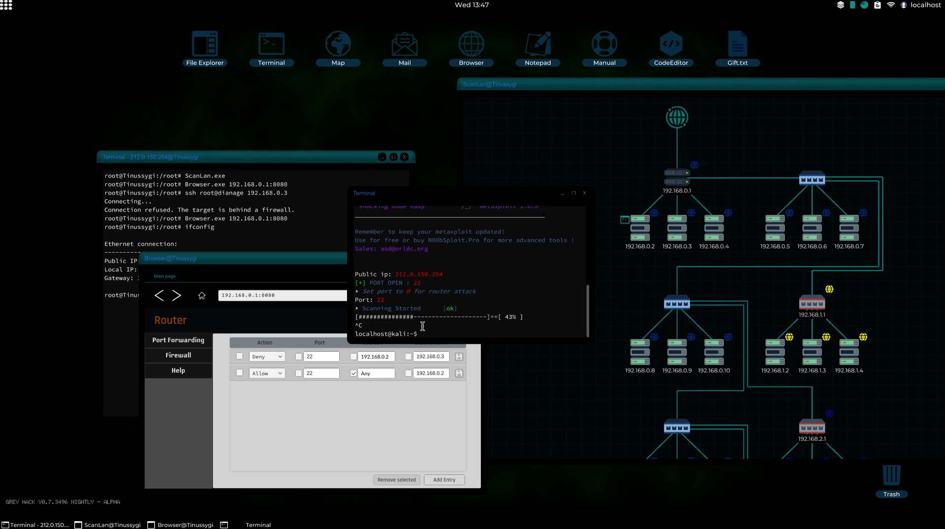
mouse_move(420, 446)
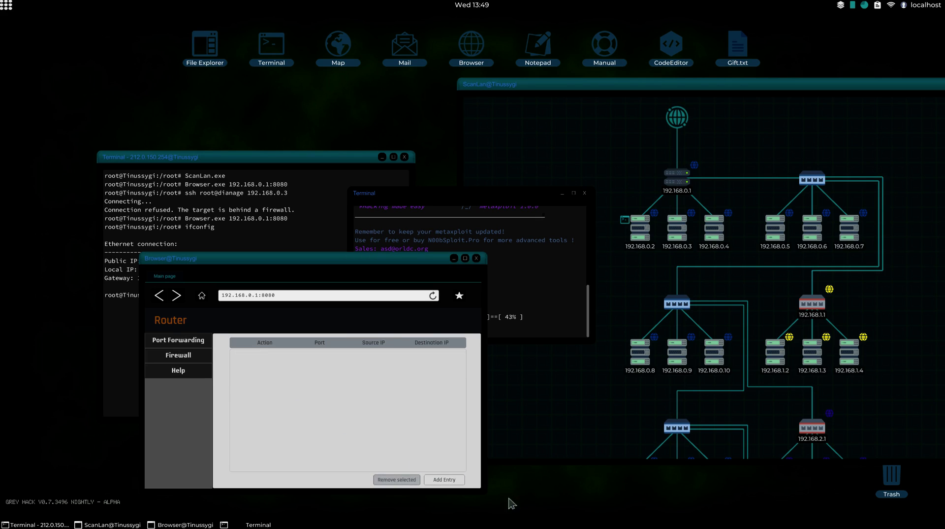
mouse_move(479, 265)
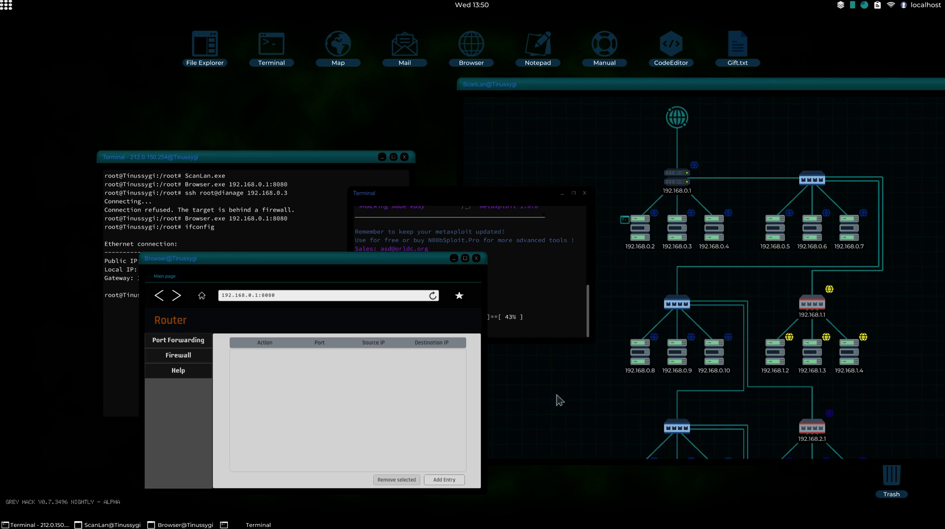
mouse_move(641, 519)
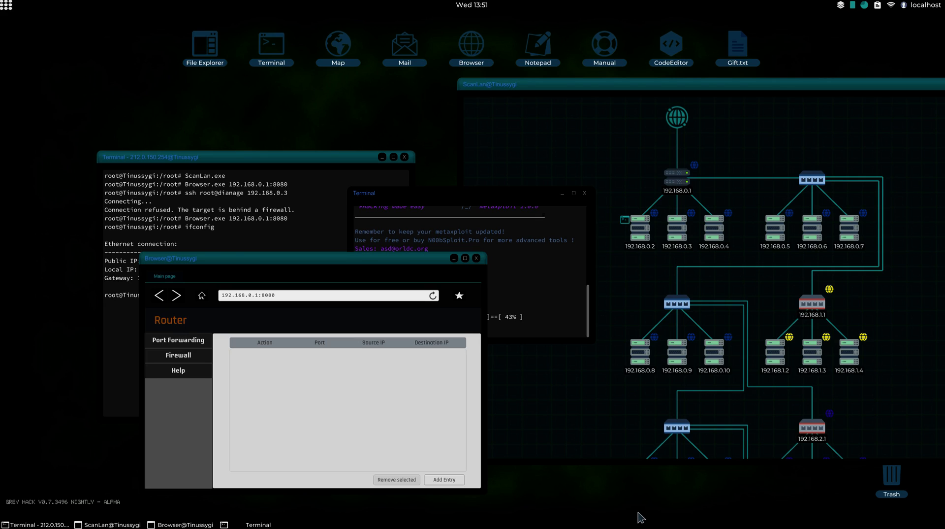
mouse_move(215, 404)
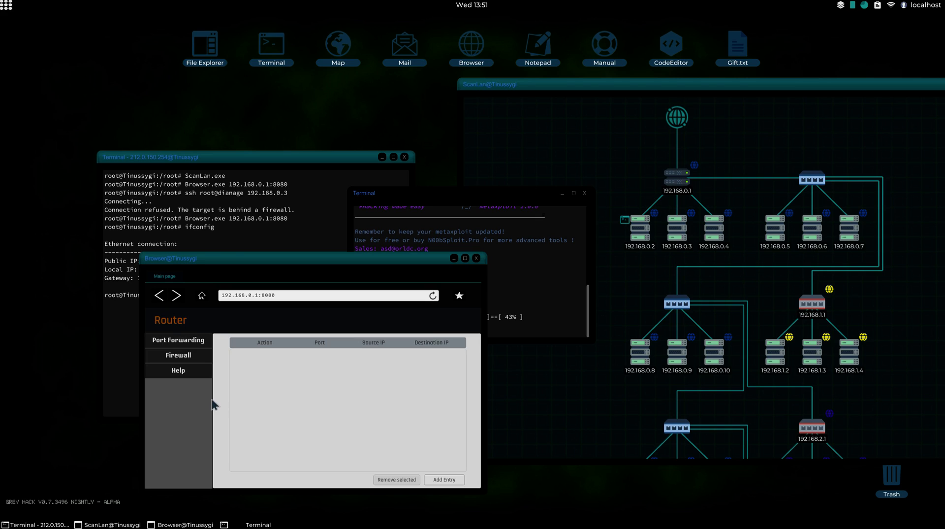